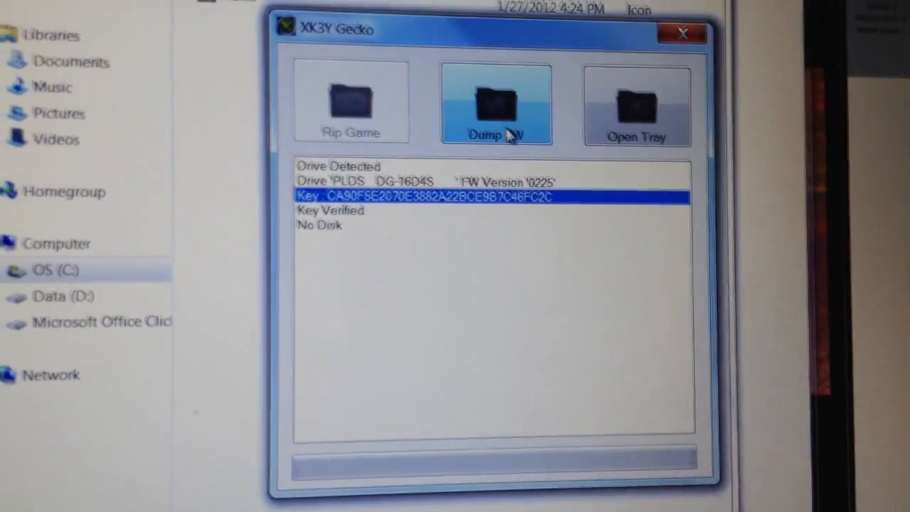
Dump the drive firmware key to dummy.bin, confirming replacement of the existing file.
left_click(495, 134)
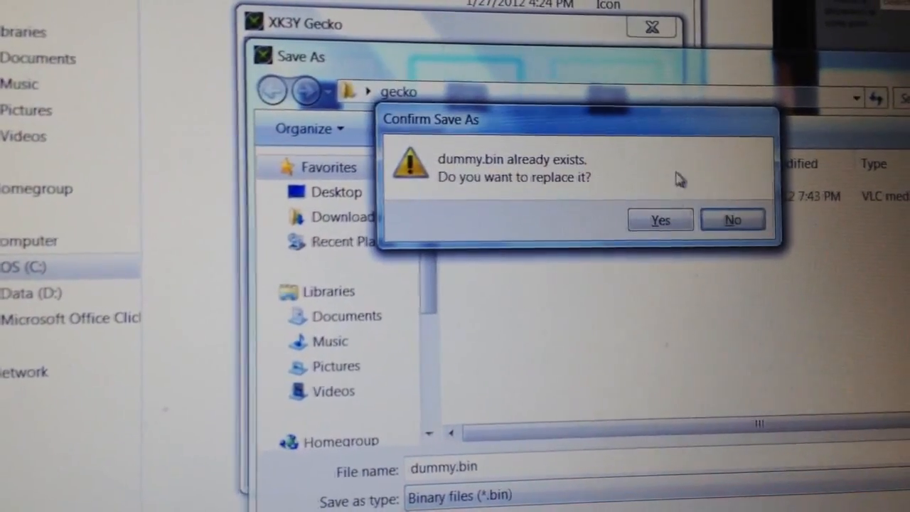
left_click(660, 219)
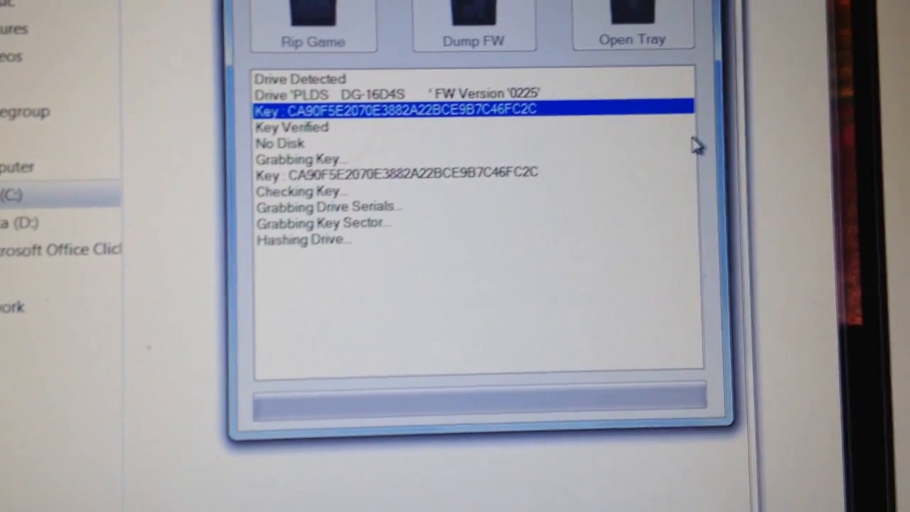
Load the Xbox 360 game disc via the tray and start Rip Game once detected.
left_click(475, 21)
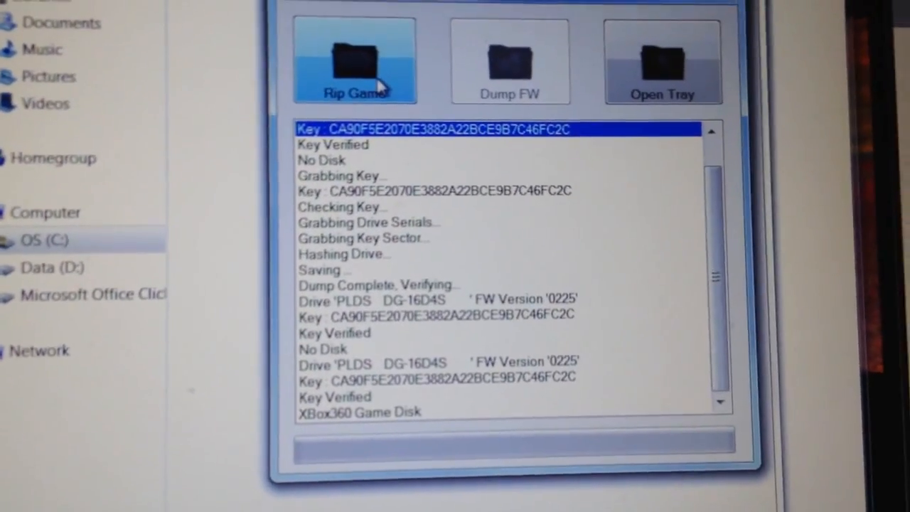
left_click(356, 60)
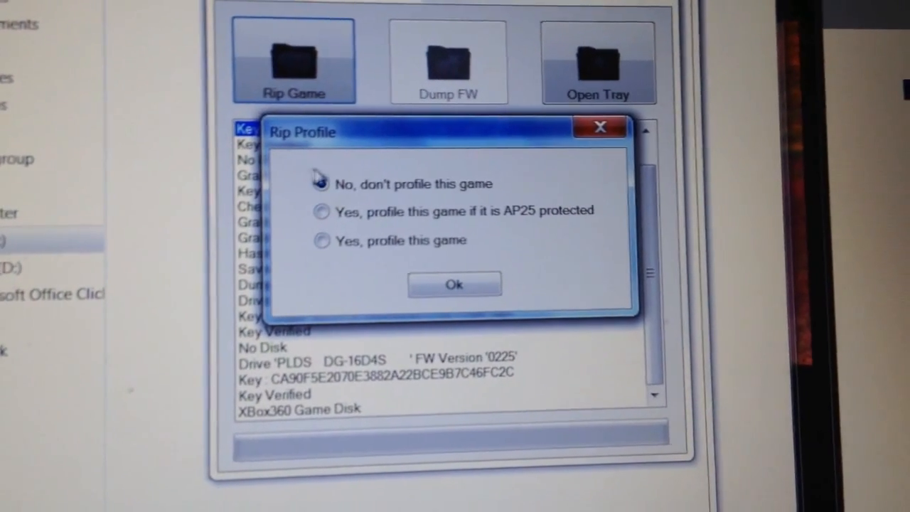
Choose "No, don't profile this game" in the Rip Profile dialog and confirm with Ok.
left_click(321, 184)
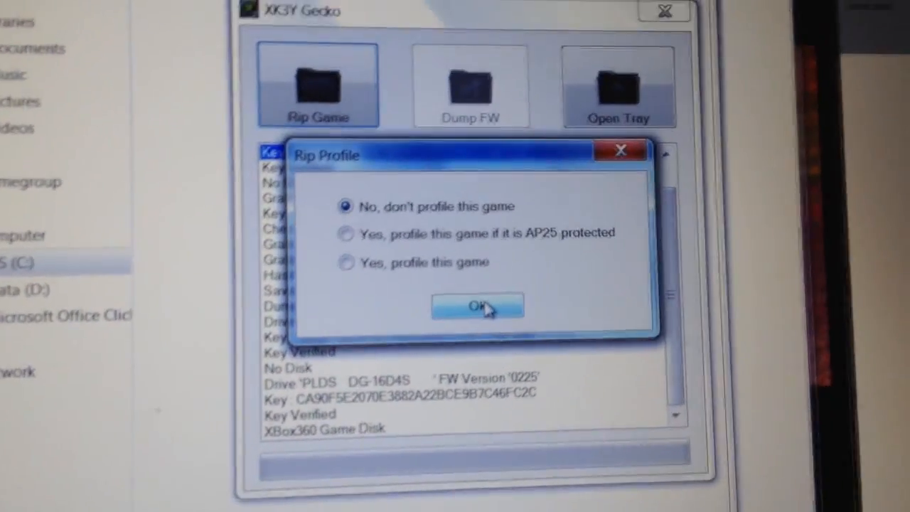
left_click(478, 305)
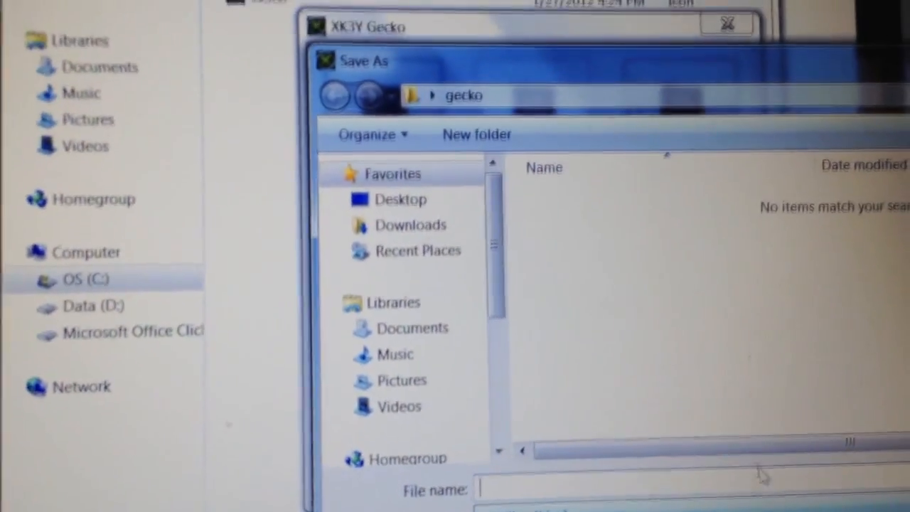
Begin the ISO file name in the Save As box, typing "ge" so far.
type("g")
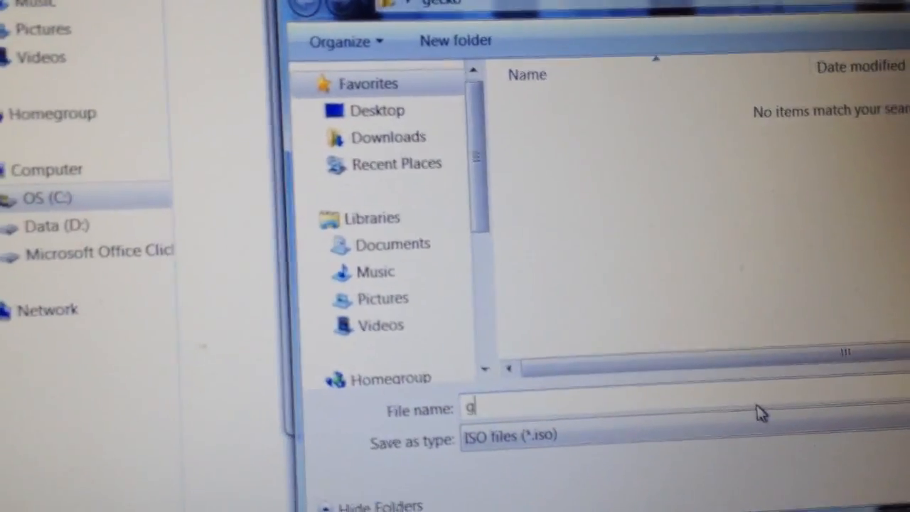
type("e")
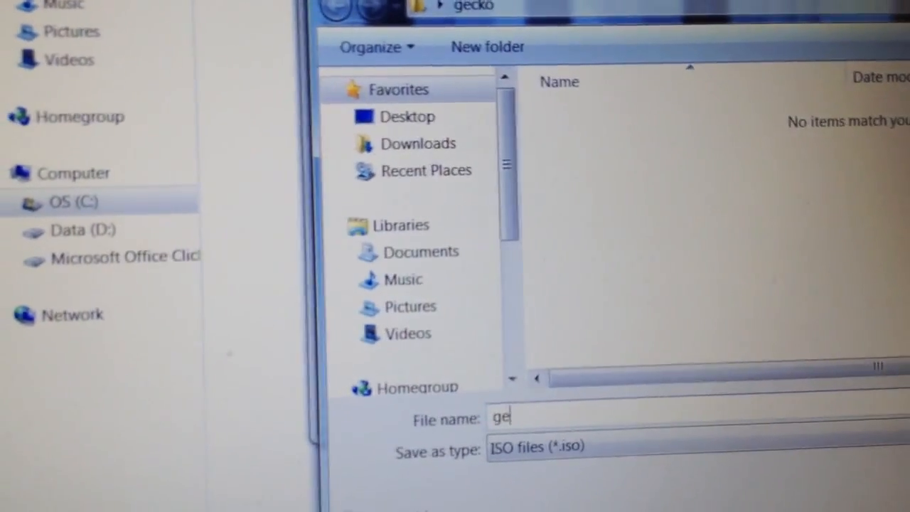